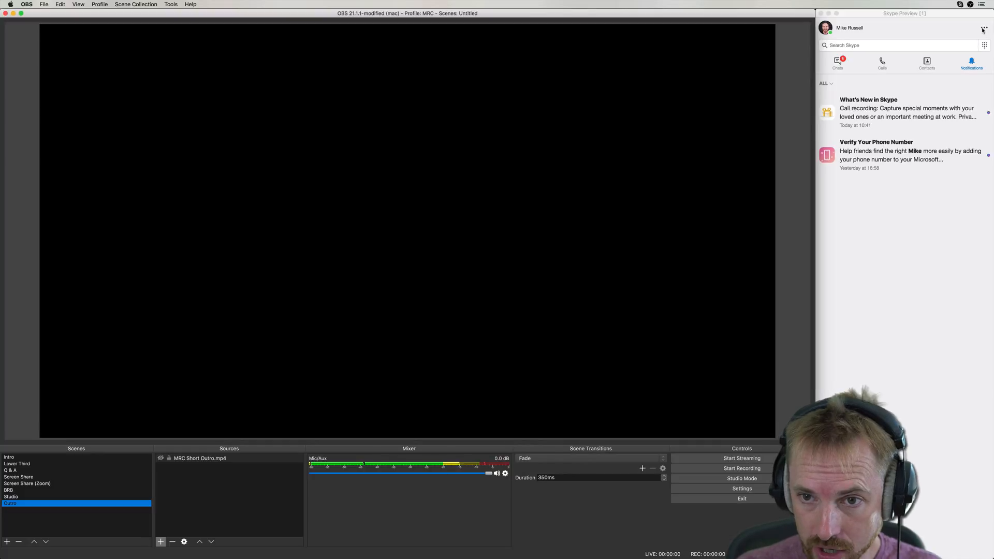
Allow NDI usage in Skype's advanced calling settings and return to the settings list.
left_click(984, 28)
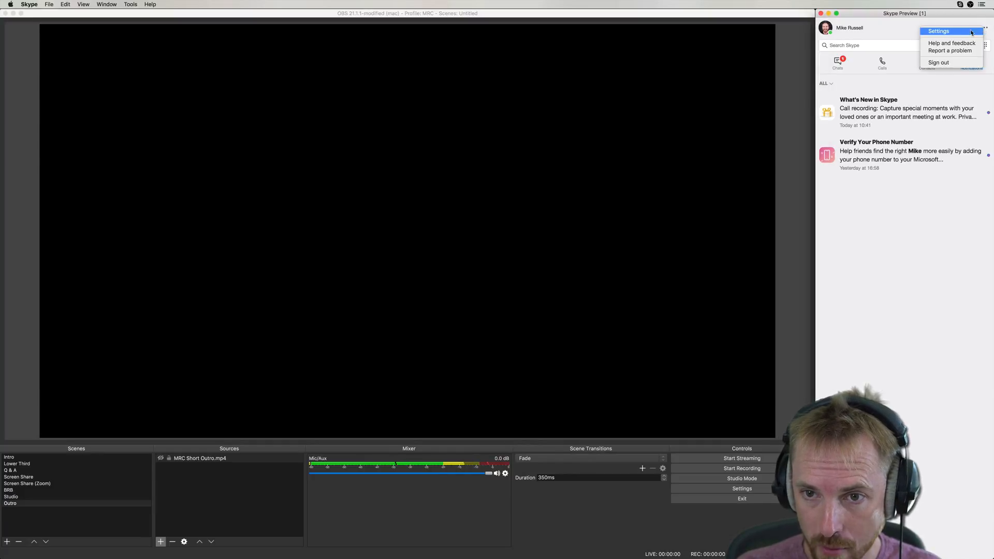
left_click(938, 31)
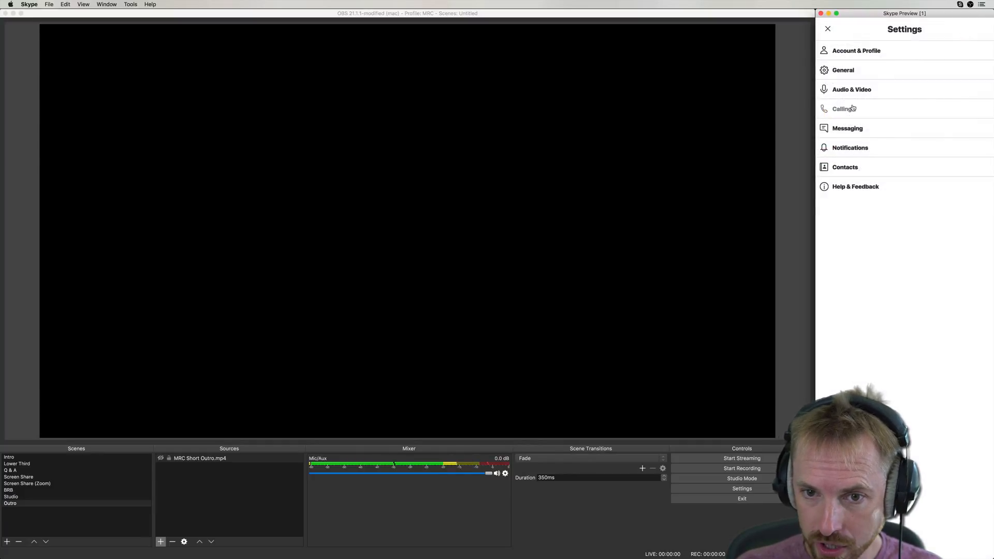
left_click(843, 109)
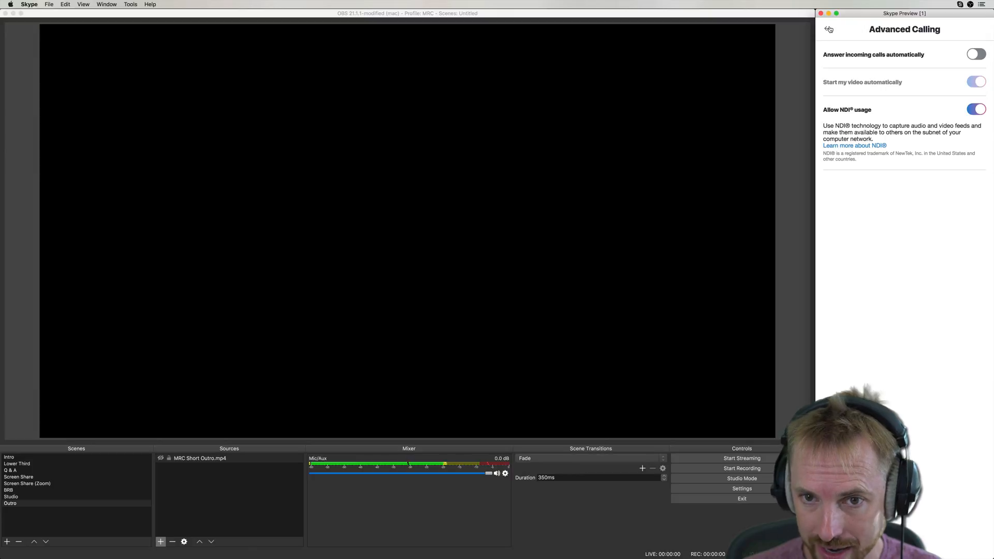
left_click(829, 29)
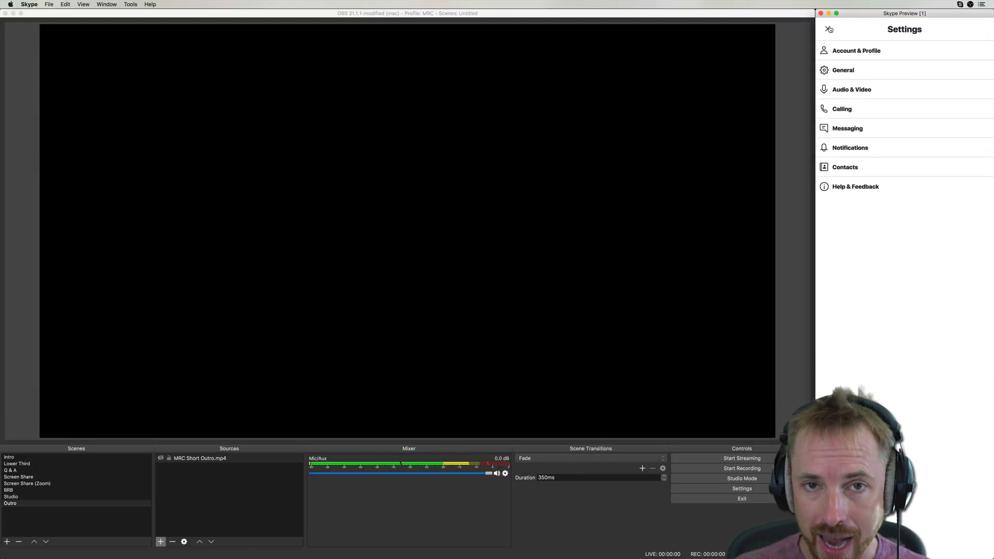
Leave Skype settings so a video call can run with NDI broadcasting active.
left_click(829, 29)
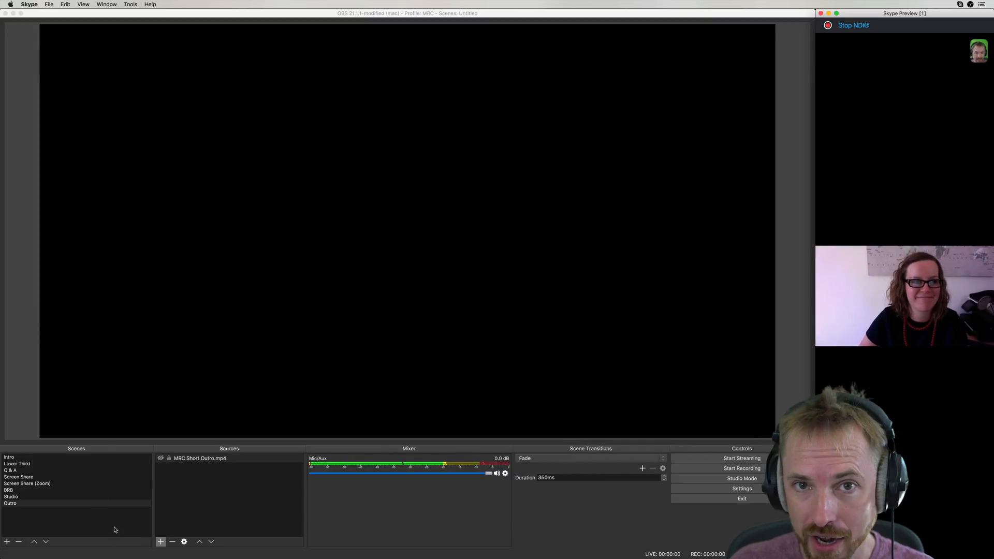
Create a new empty OBS scene named 'Skype Call'.
left_click(7, 541)
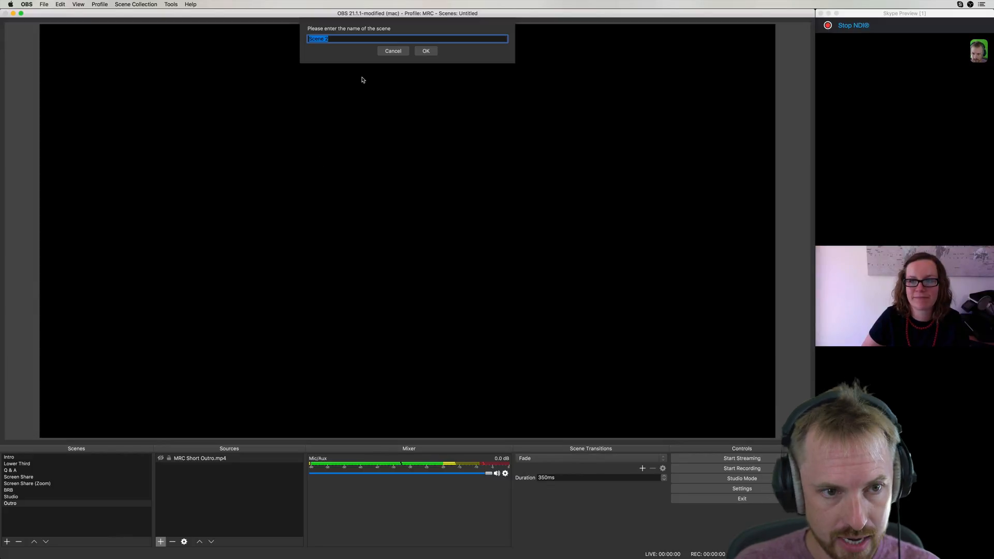
type("Skype Ch")
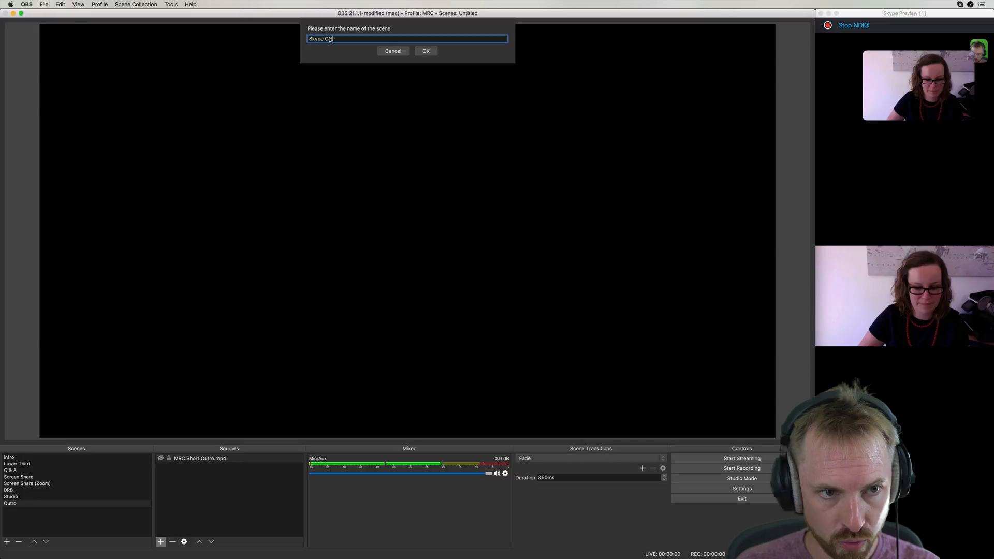
left_click(426, 51)
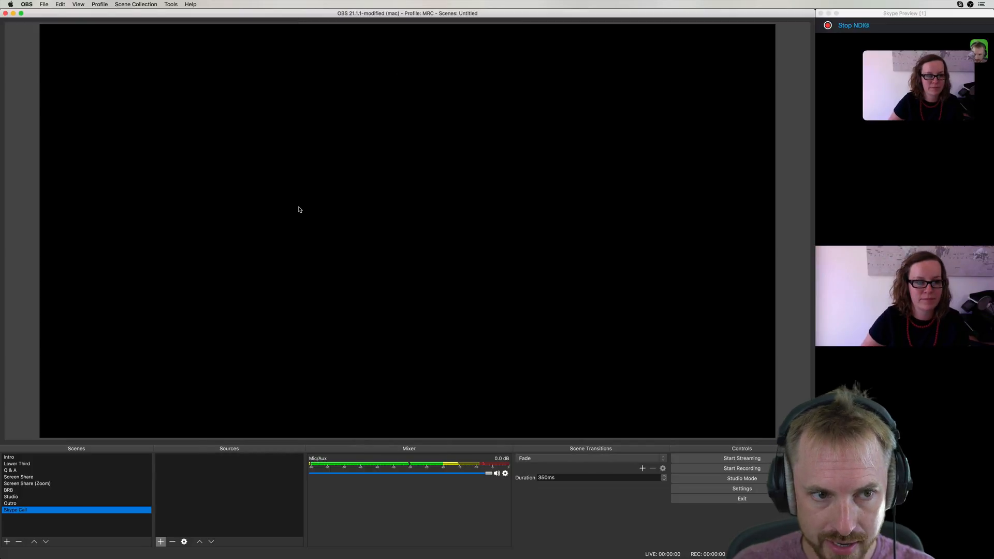
Add an NDI source named 'Izabela' to the Skype Call scene for the caller's feed.
left_click(161, 542)
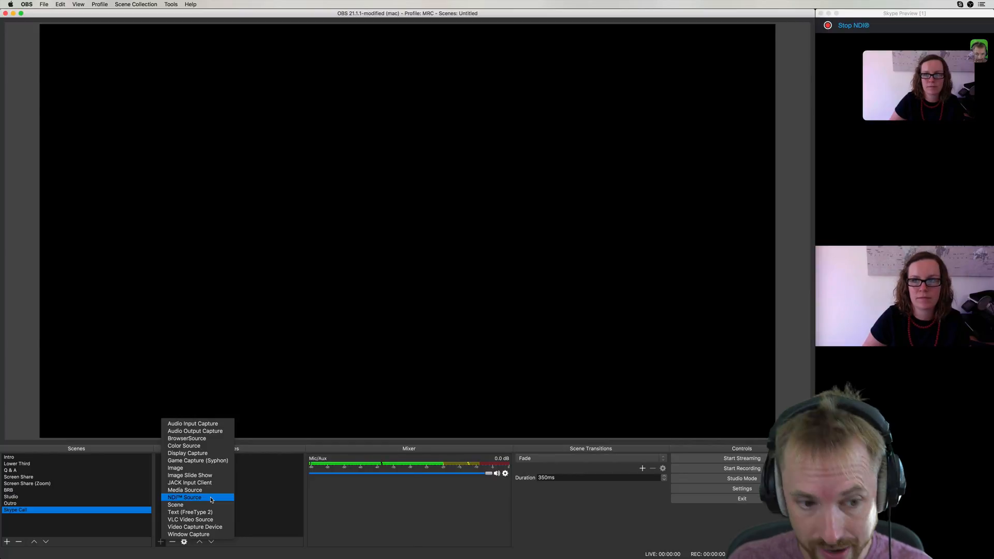
left_click(184, 497)
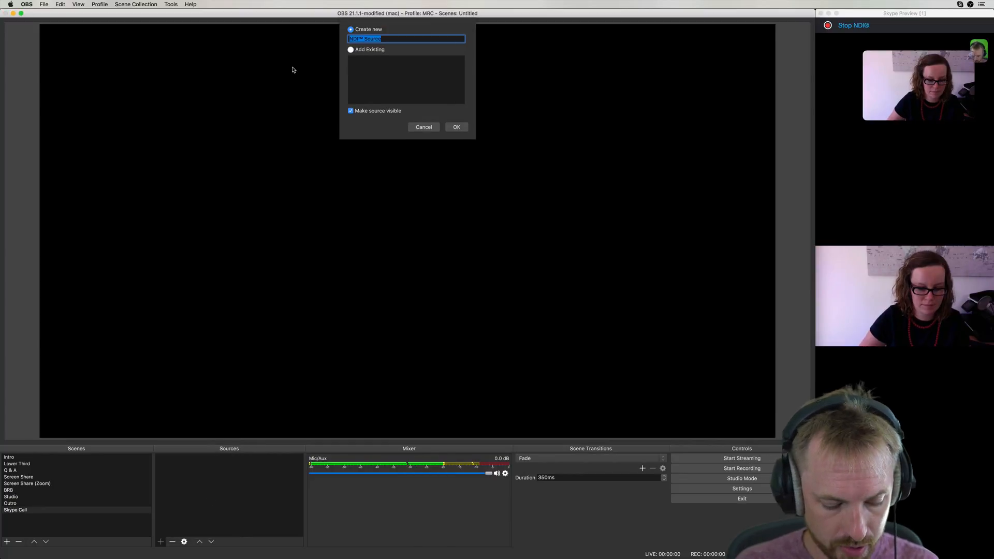
type("Izabela")
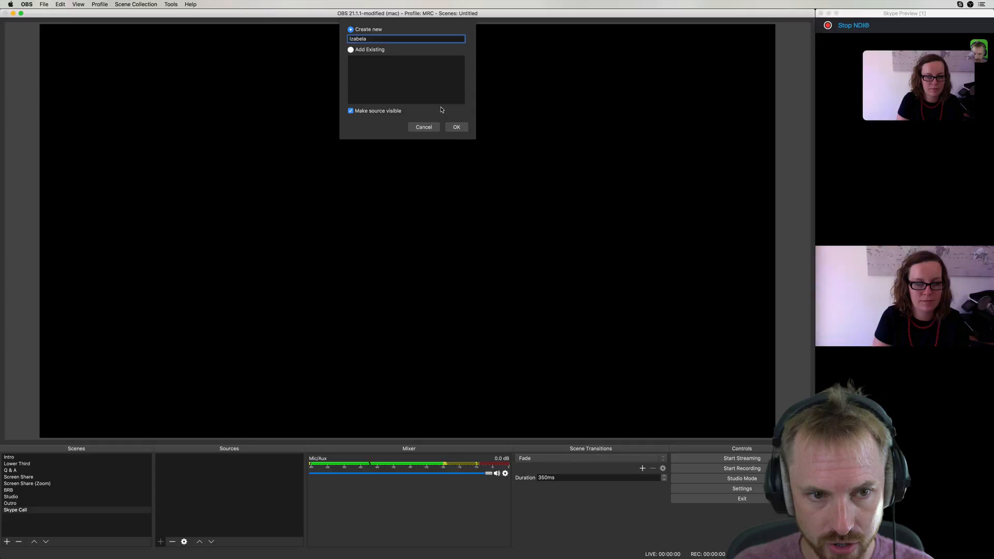
left_click(457, 126)
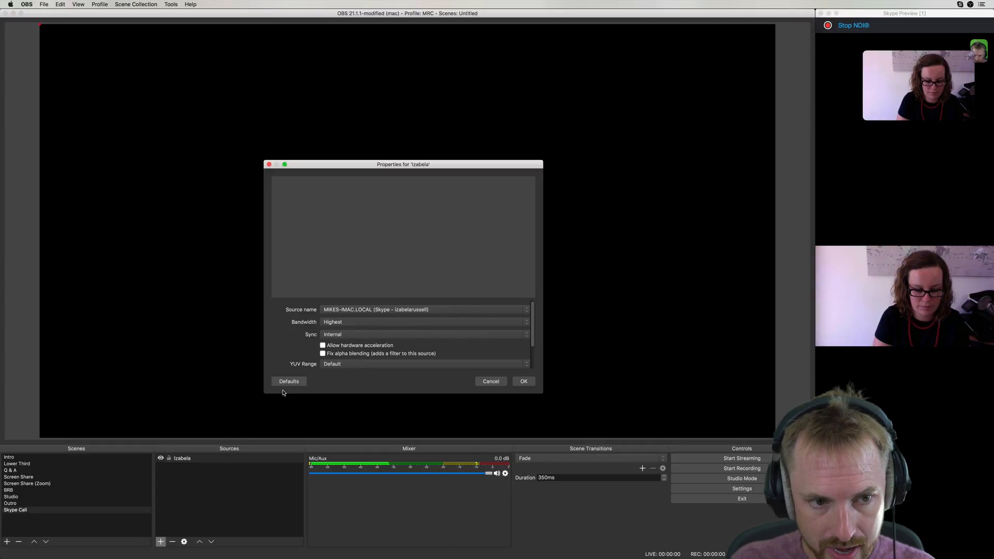